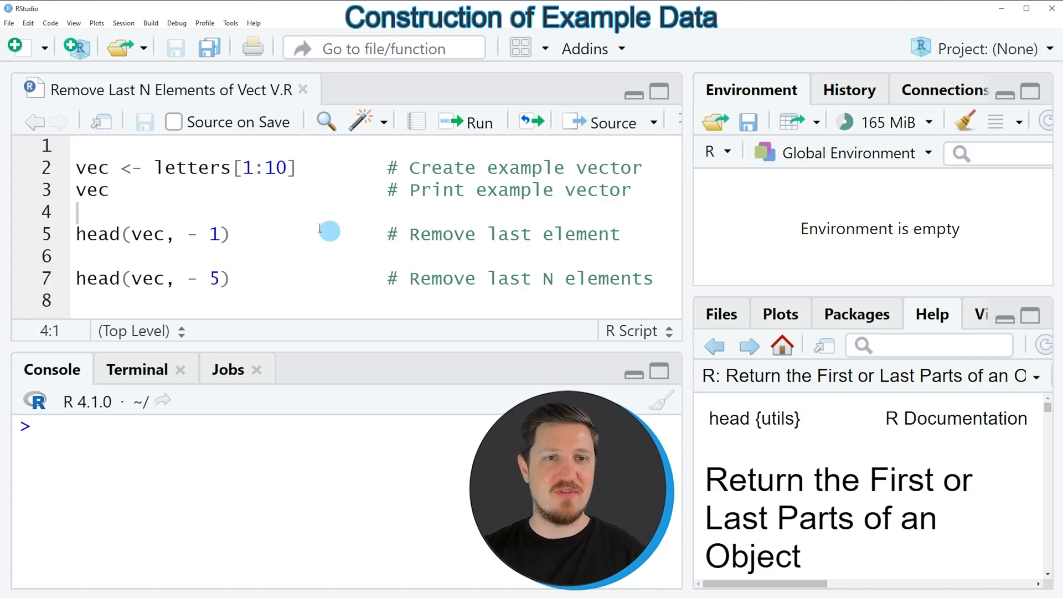
# - Run vec <- letters[1:10] so vec appears as a character vector in the environment
pyautogui.press('ctrl+a')
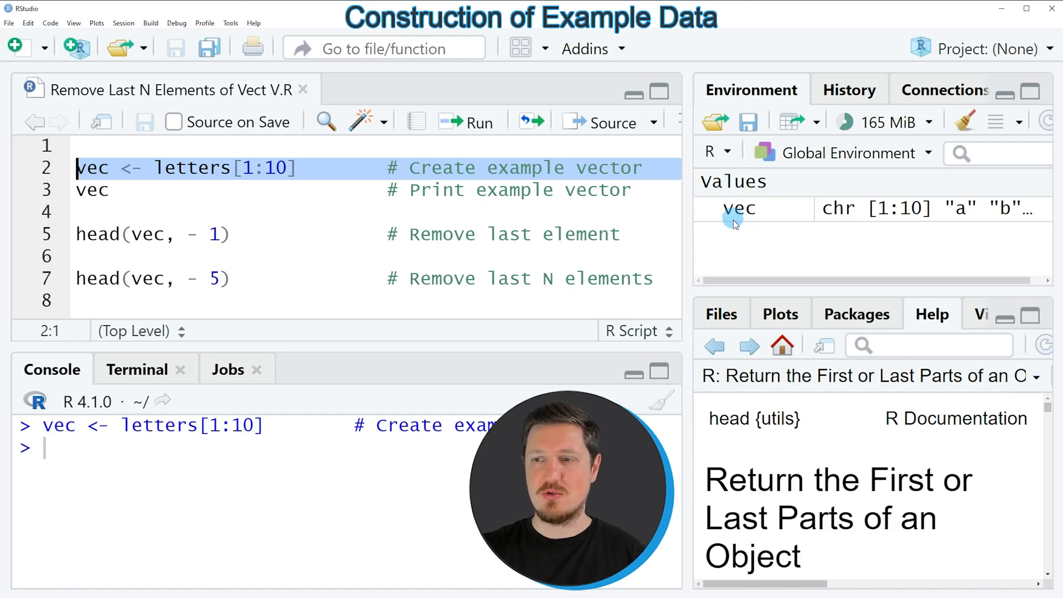
pyautogui.moveTo(738, 209)
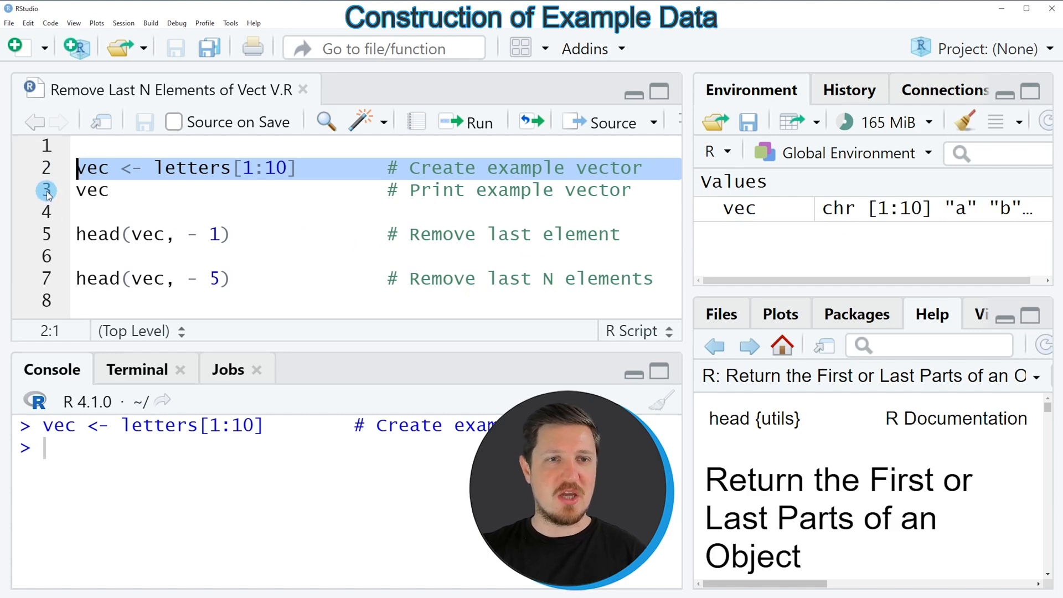
# - Print vec in the console, showing the letters a through j
pyautogui.click(92, 191)
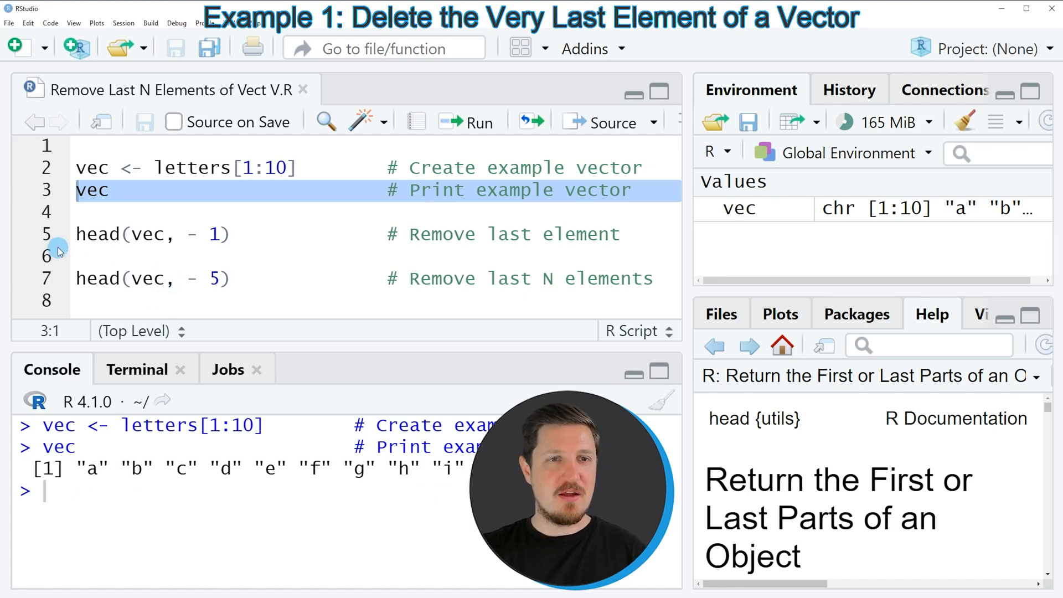
pyautogui.click(76, 233)
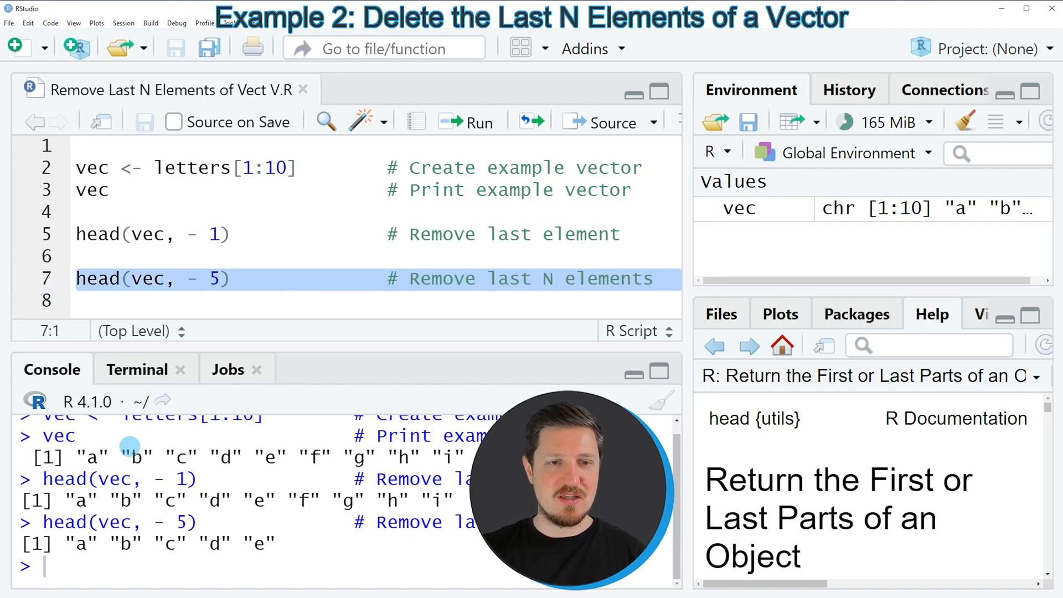
# - Highlight the head(vec, - 5) result "a" "b" "c" "d" "e" in the console
pyautogui.moveTo(65, 543); pyautogui.dragTo(278, 543)
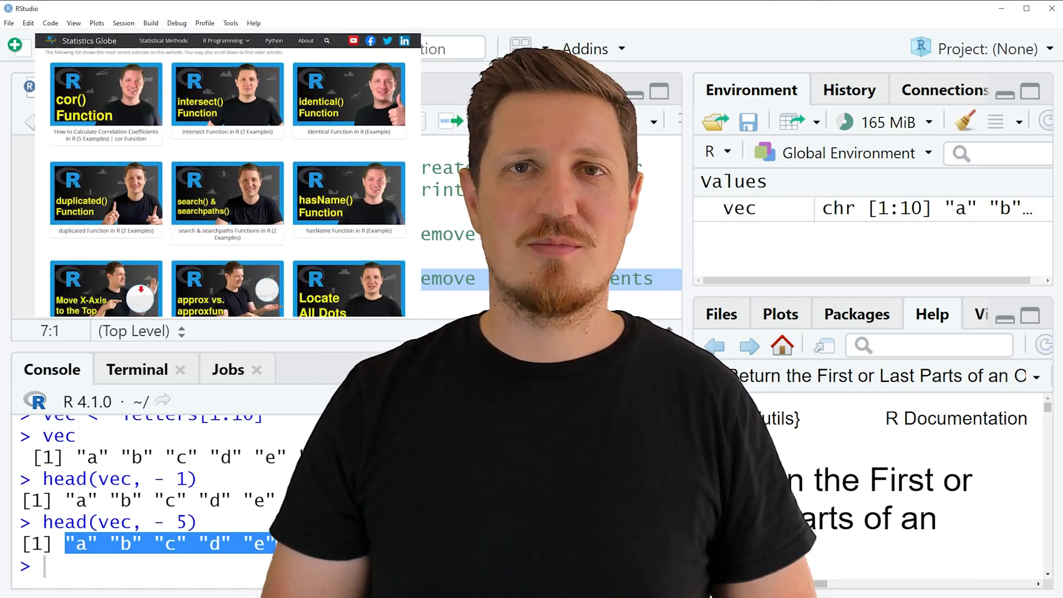
# - Browse the R Programming menu of tutorials on the Statistics Globe homepage
pyautogui.click(224, 41)
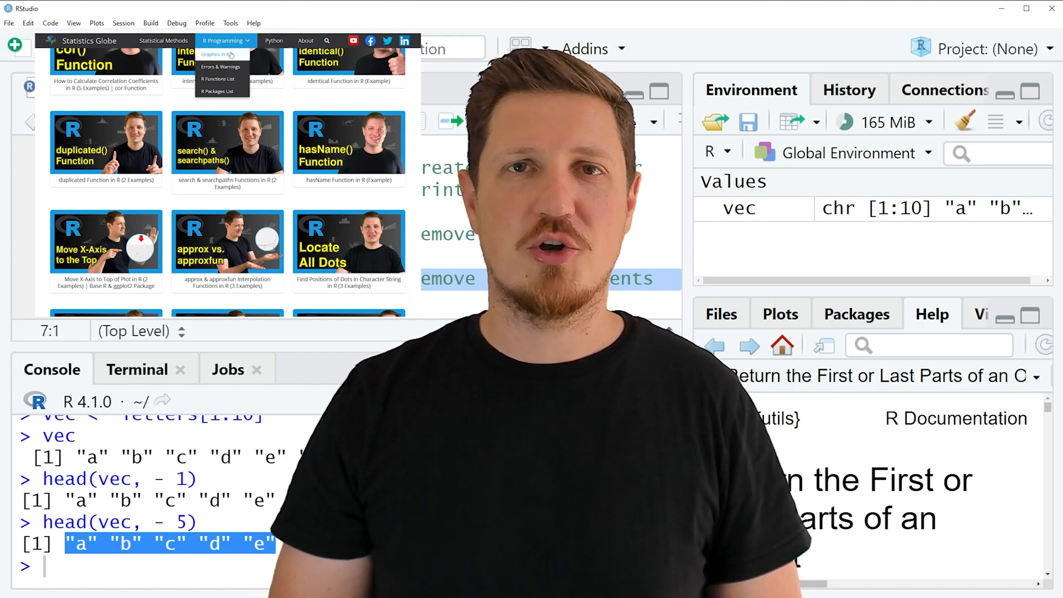
pyautogui.click(218, 54)
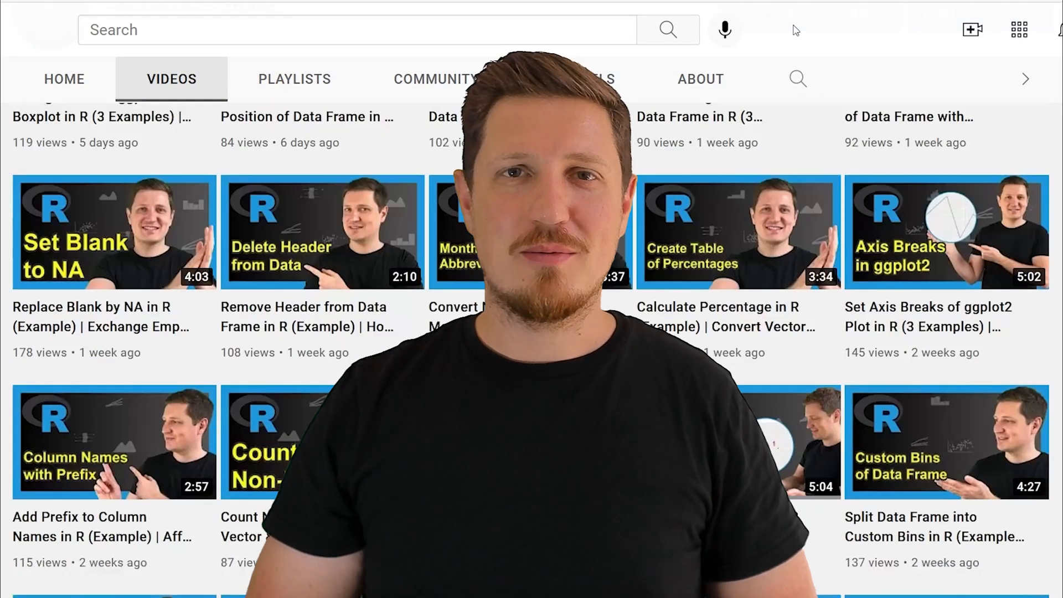
# - Scroll down the channel's Videos page to older R tutorial uploads
pyautogui.scroll(-3)
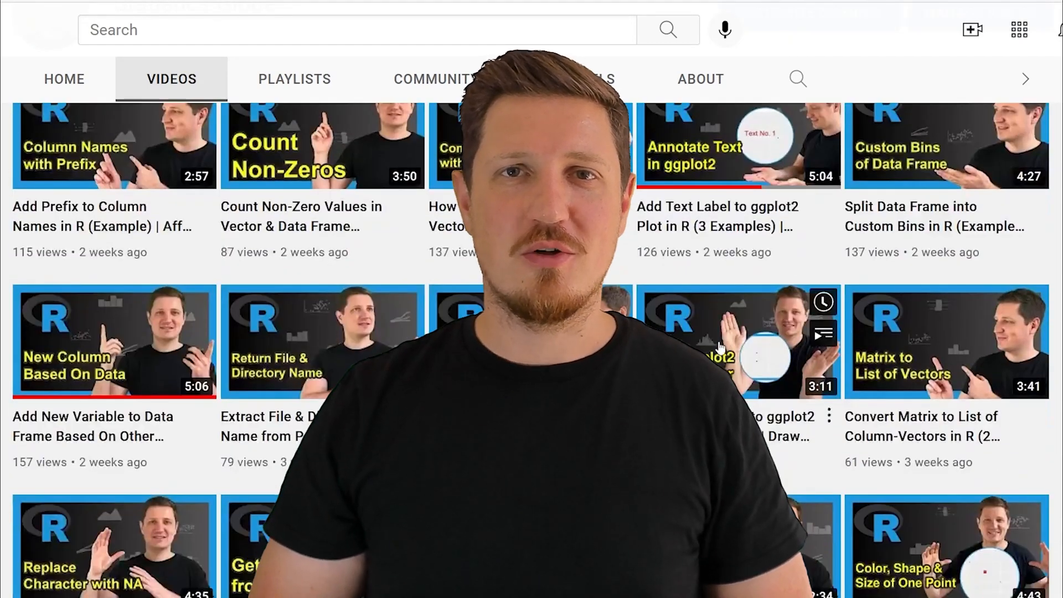
pyautogui.scroll(-3)
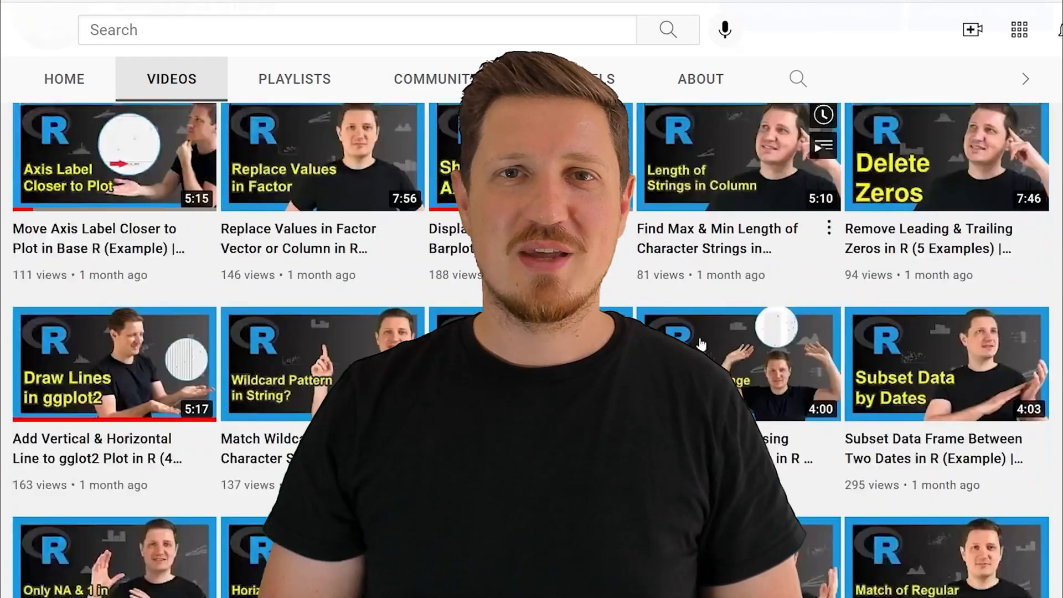
pyautogui.scroll(-3)
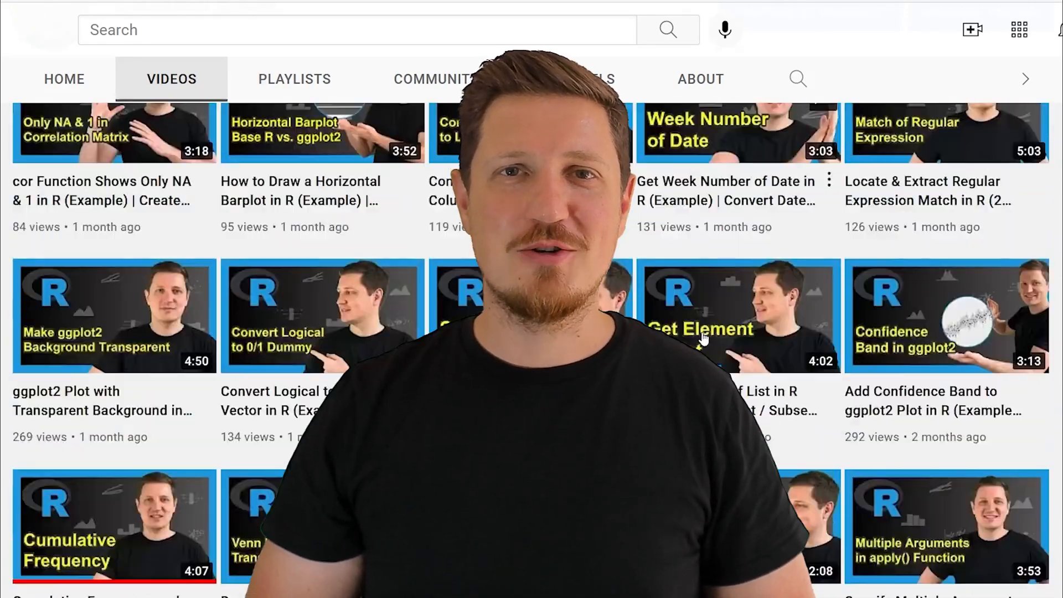